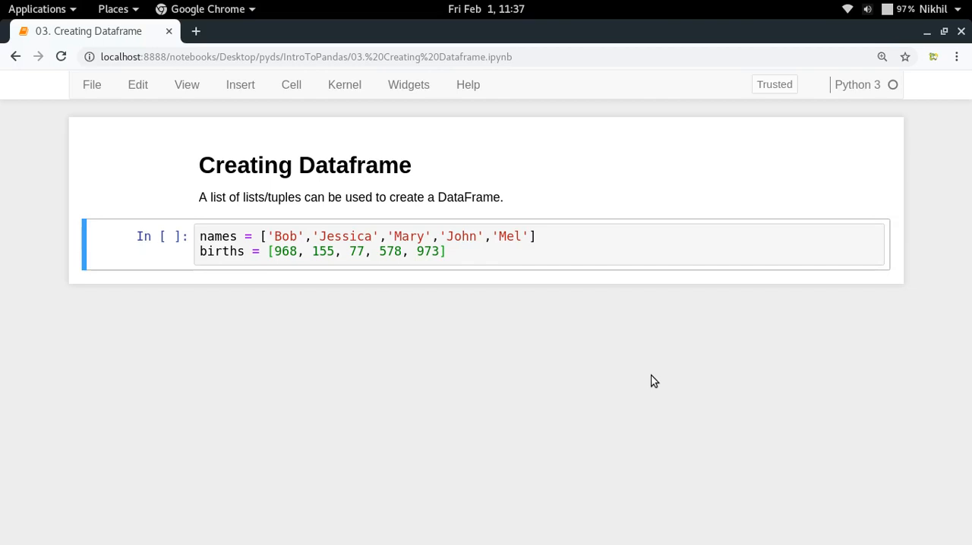
Step: Review the names and births cell, highlighting the name Bob and count 968
{"action": "left_click", "coordinate": [201, 236]}
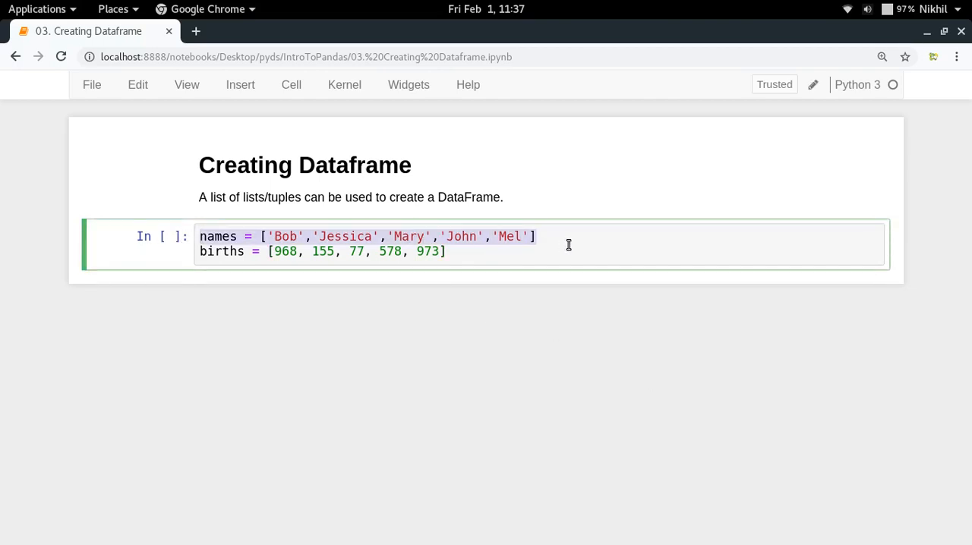
{"action": "left_click", "coordinate": [566, 244]}
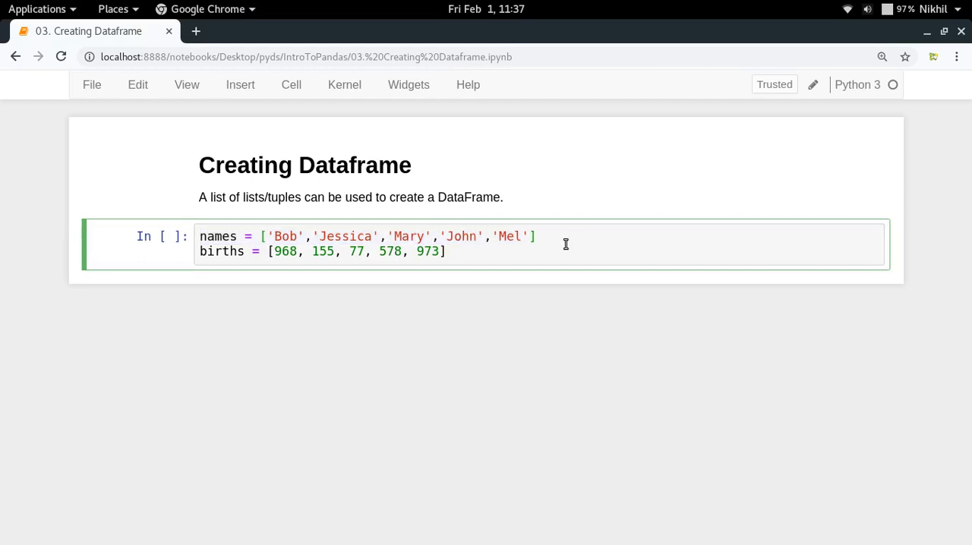
{"action": "double_click", "coordinate": [221, 252]}
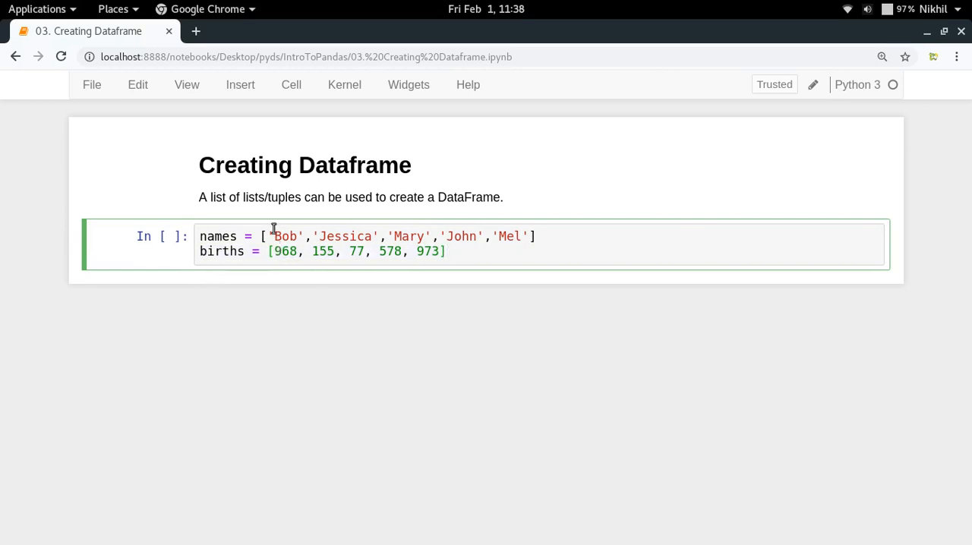
{"action": "double_click", "coordinate": [288, 236]}
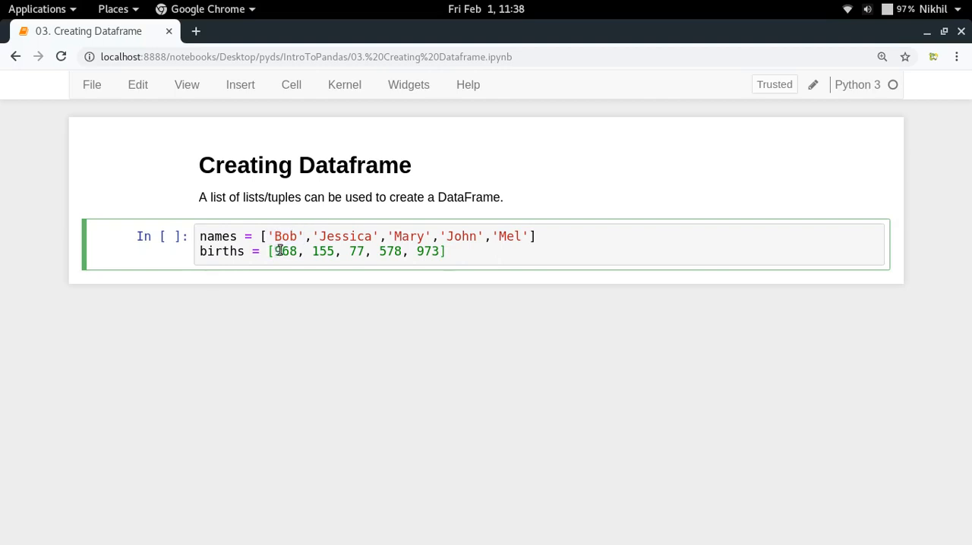
{"action": "double_click", "coordinate": [286, 252]}
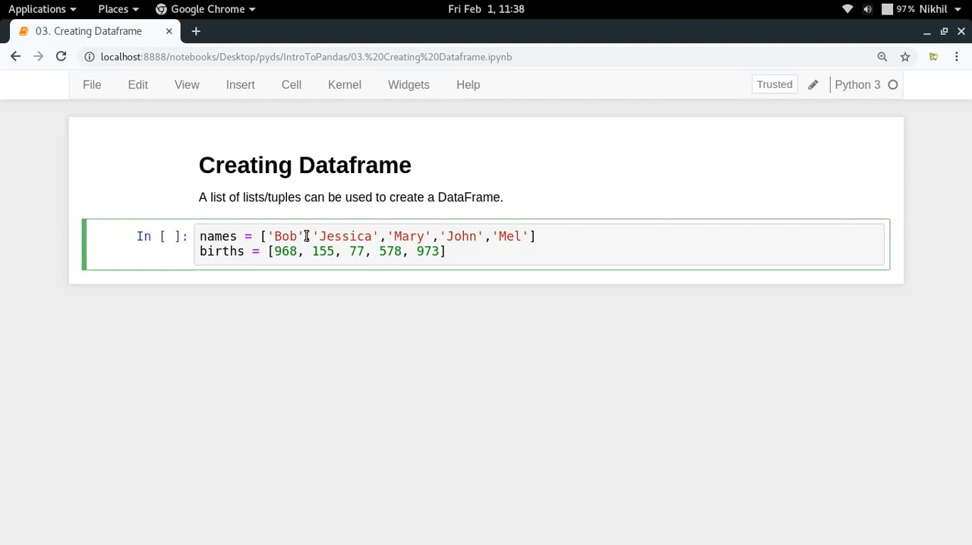
Step: Run the names and births cell and enter 'import pandas as pd' in a new cell
{"action": "key", "text": "Shift+Enter"}
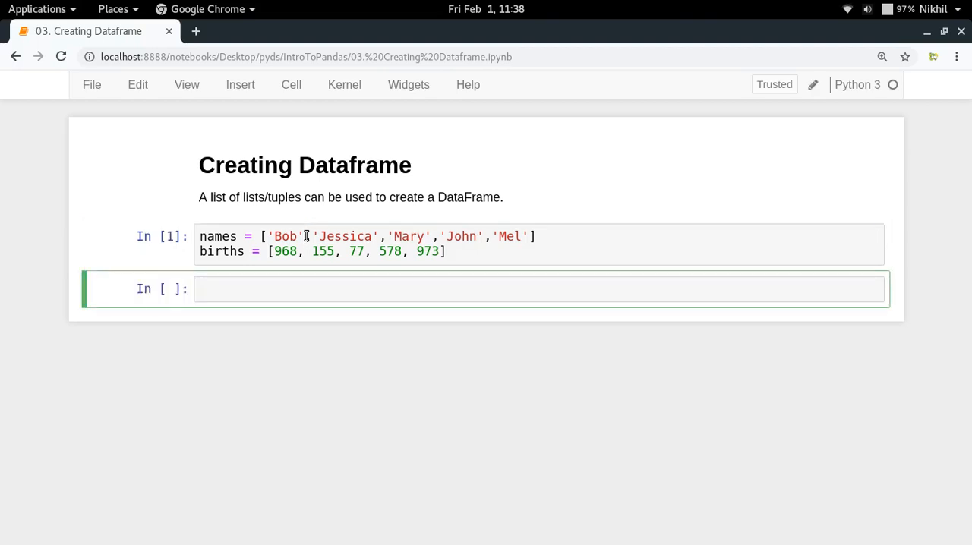
{"action": "type", "text": "import pandas as pd"}
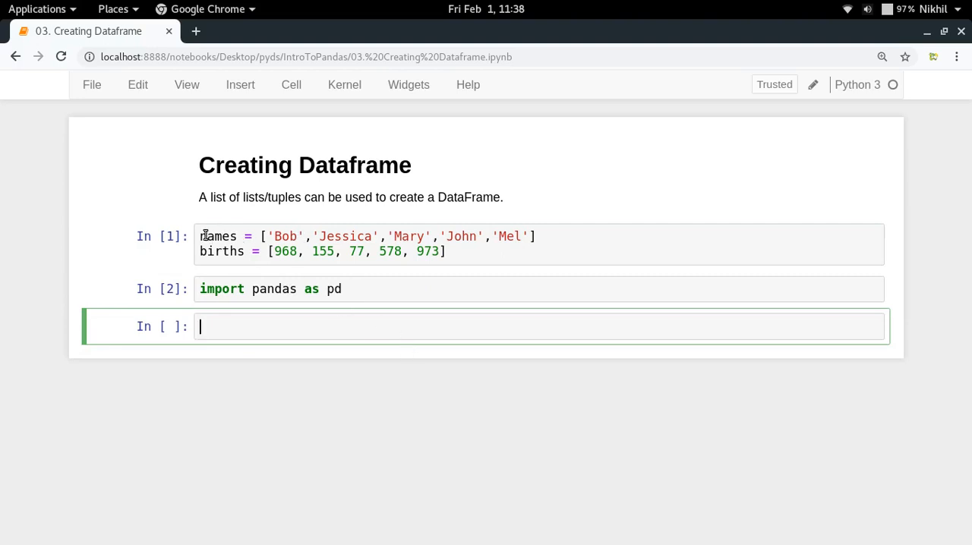
{"action": "left_click", "coordinate": [262, 243]}
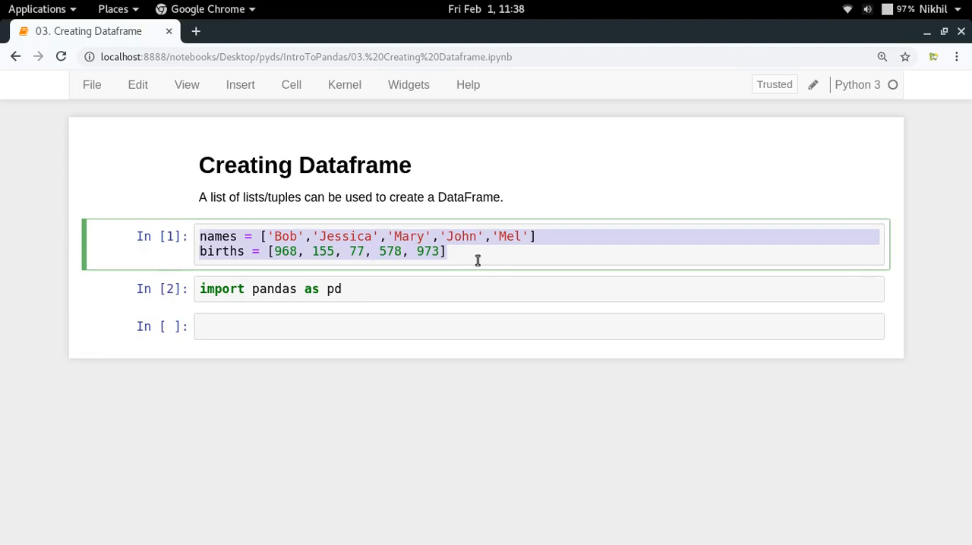
Step: Enter list(zip(names, births)) to pair each name with its birth count
{"action": "type", "text": "z"}
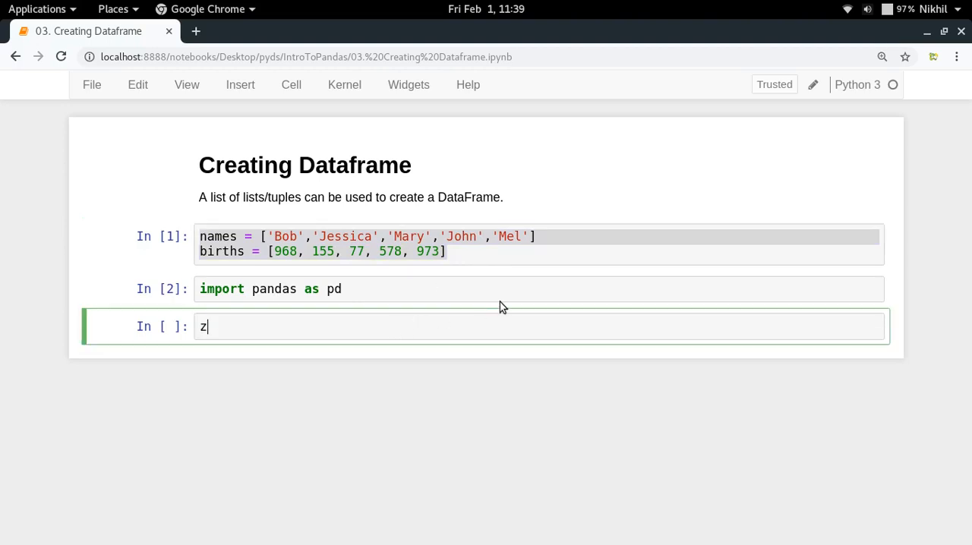
{"action": "type", "text": "ip("}
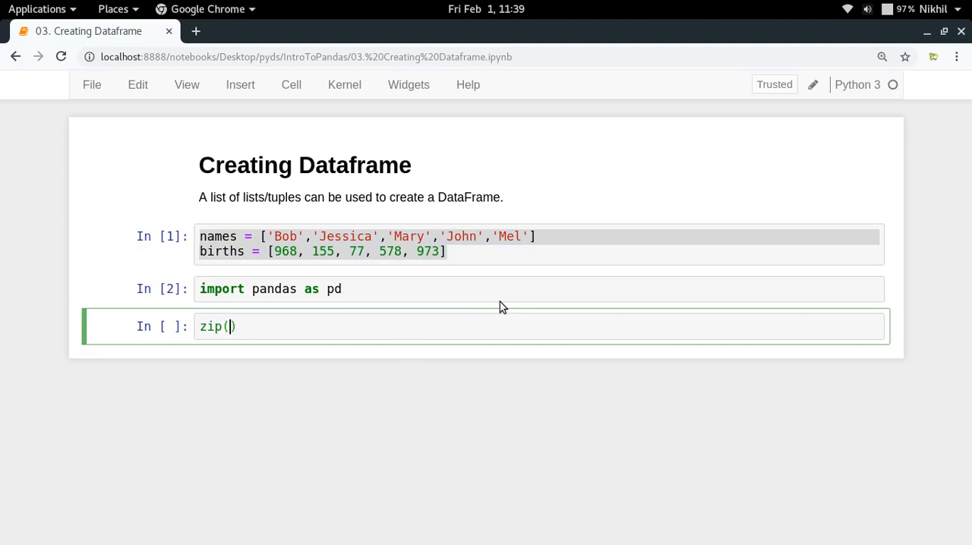
{"action": "type", "text": "names,"}
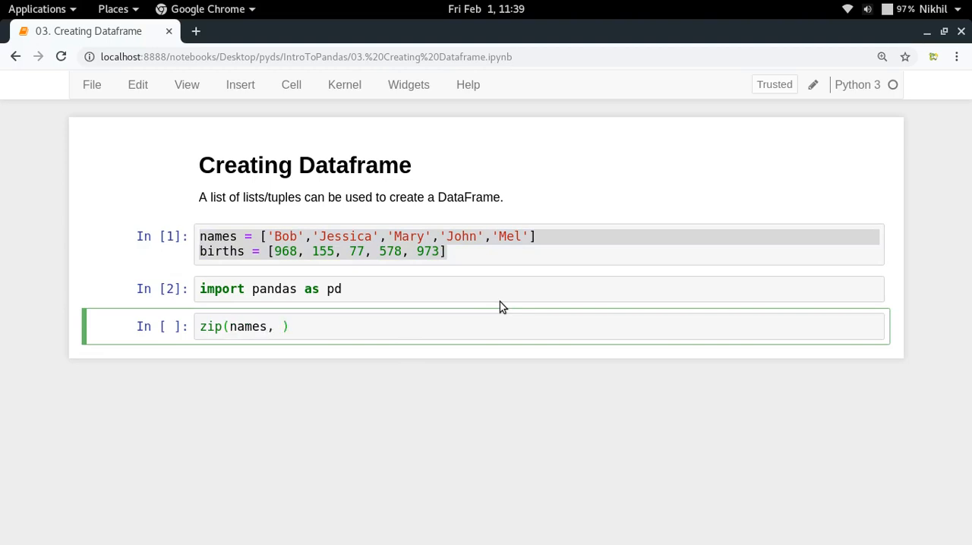
{"action": "type", "text": "births"}
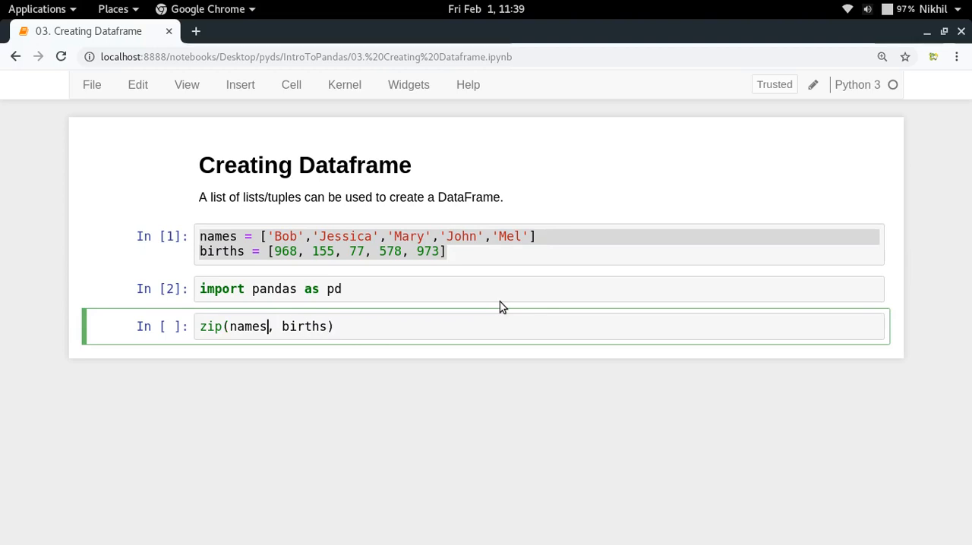
{"action": "type", "text": "list("}
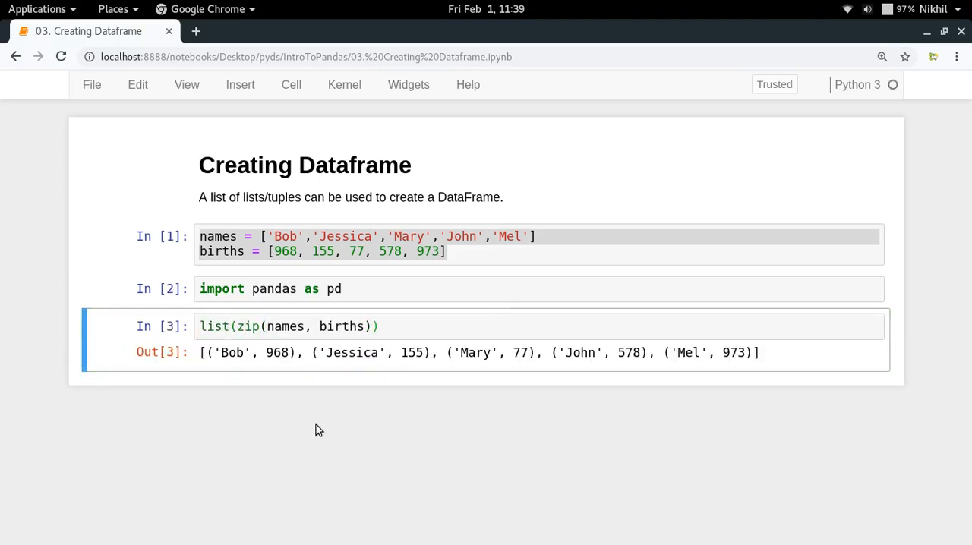
{"action": "mouse_move", "coordinate": [218, 399]}
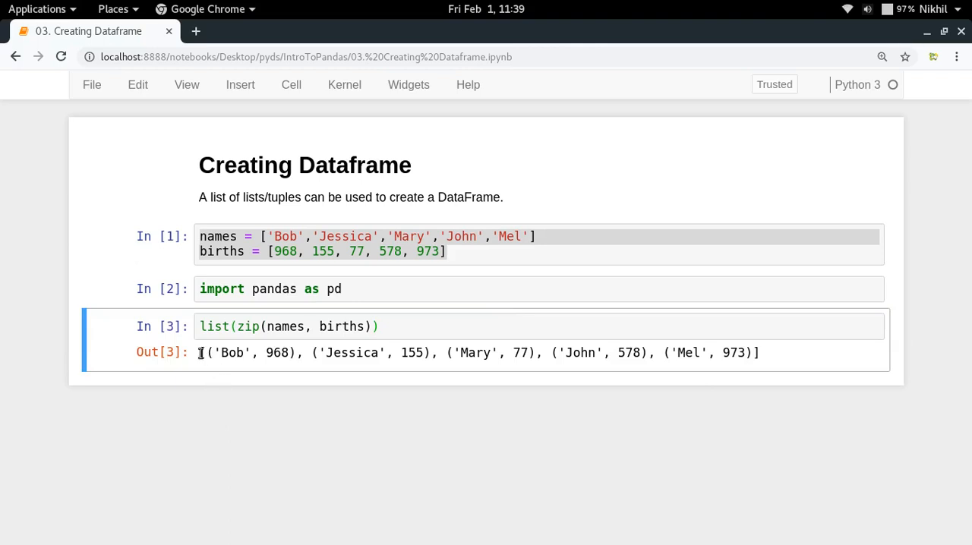
Step: Highlight the Bob, 968 pair in the output and save the notebook
{"action": "left_click_drag", "start_coordinate": [213, 353], "coordinate": [293, 352]}
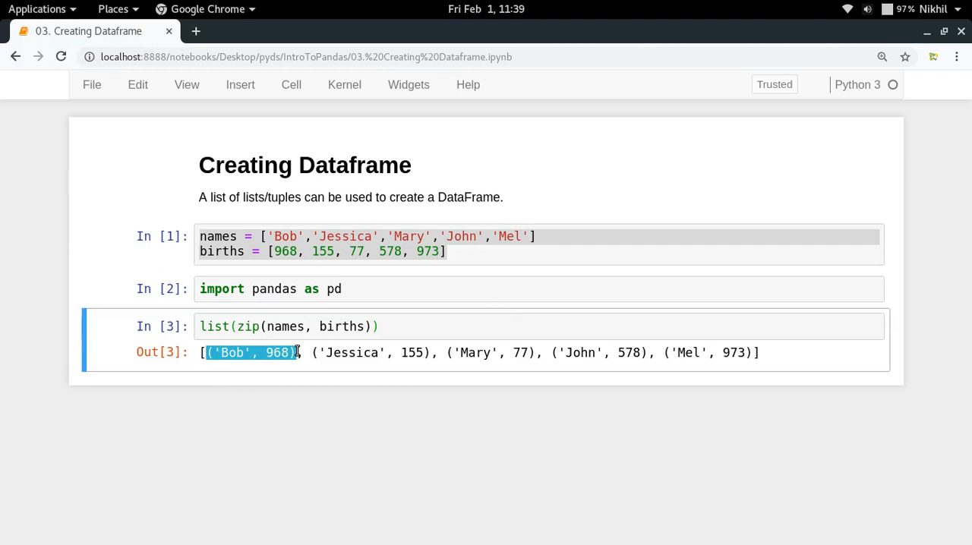
{"action": "key", "text": "ctrl+s"}
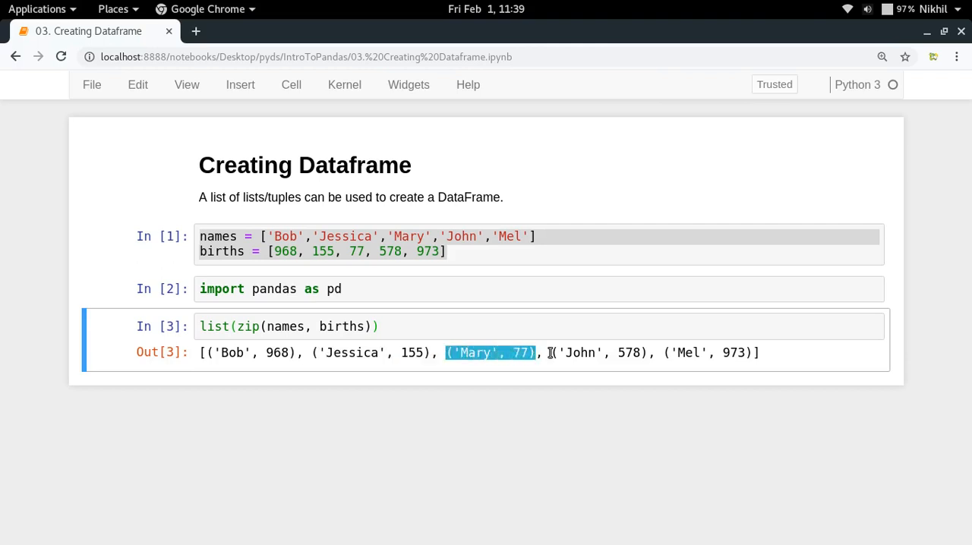
{"action": "left_click", "coordinate": [540, 236]}
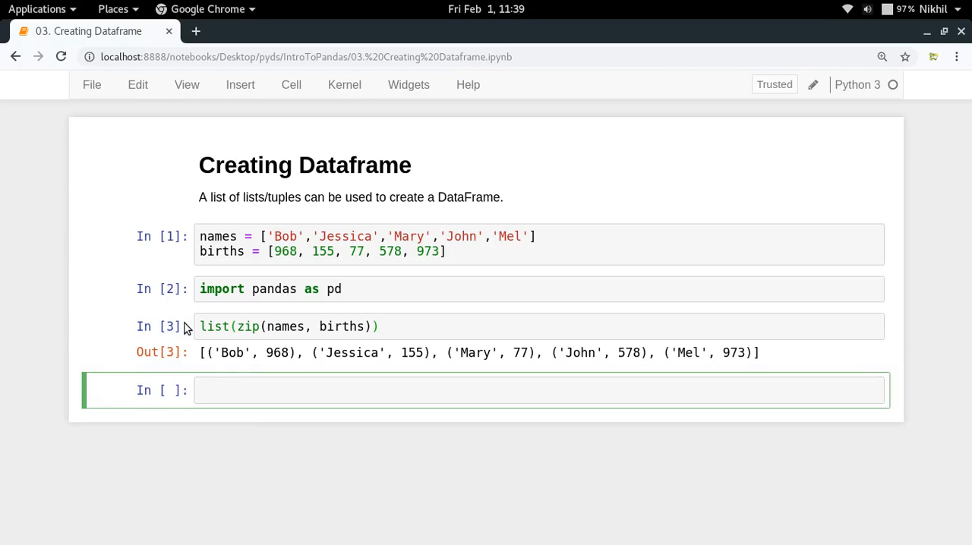
Step: Create df = pd.DataFrame(data, columns=['Name', 'Births']) from the zipped pairs
{"action": "type", "text": "pd.Dat"}
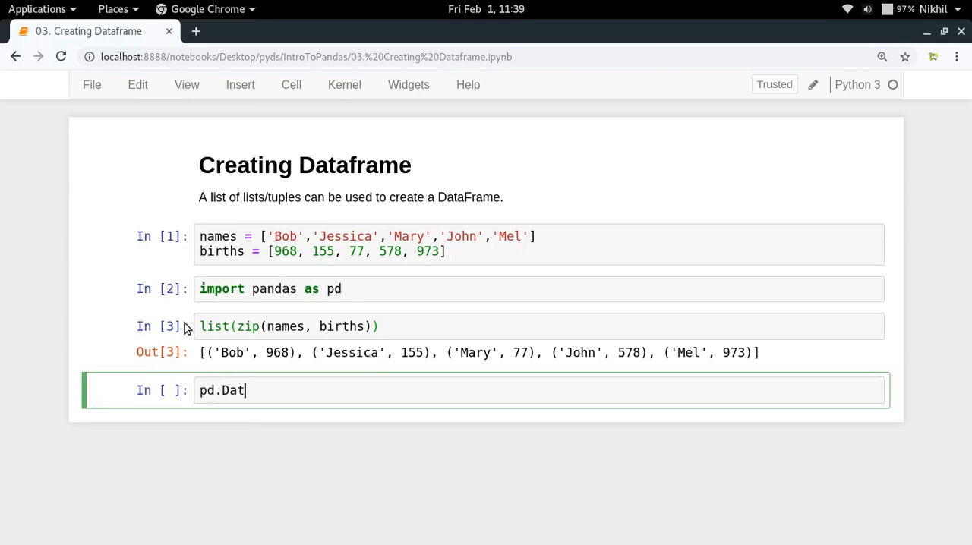
{"action": "type", "text": "aFrame"}
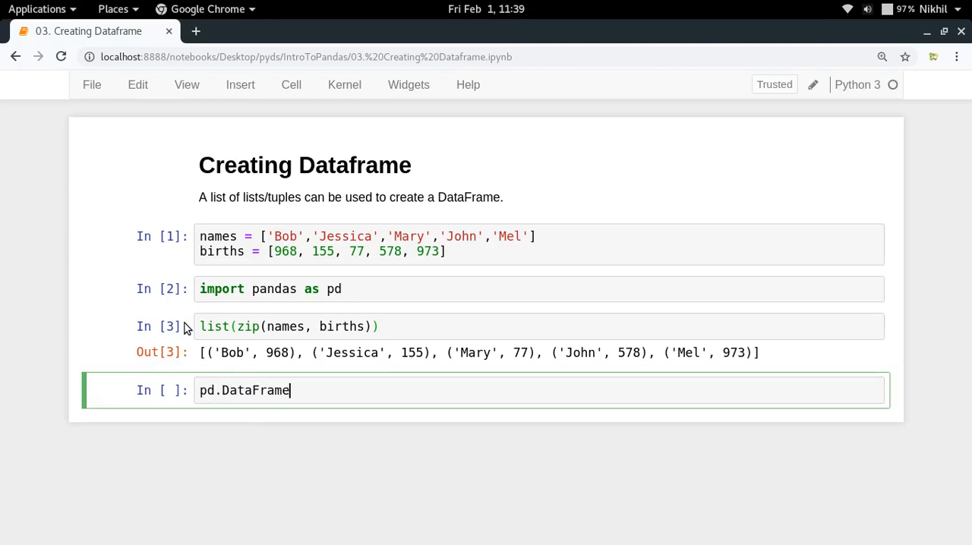
{"action": "type", "text": "()"}
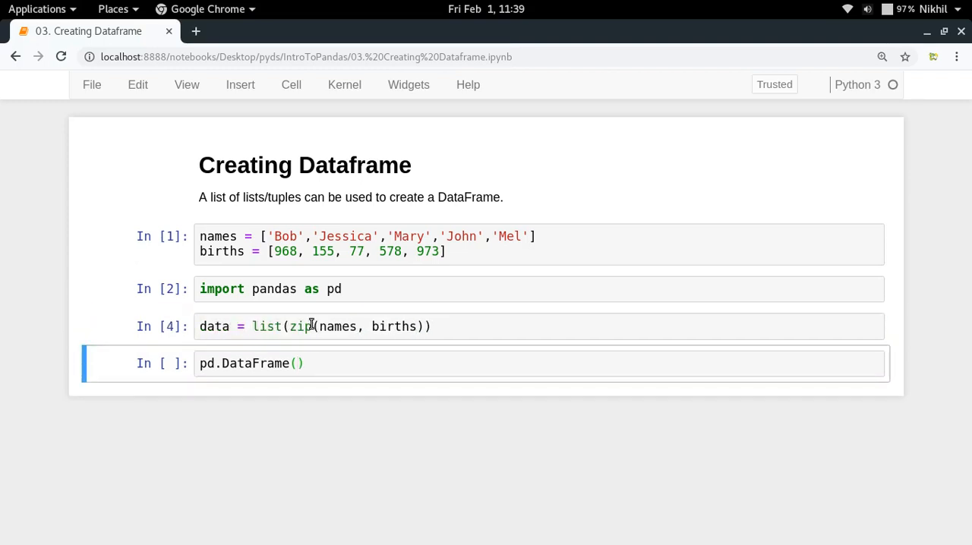
{"action": "type", "text": "data,"}
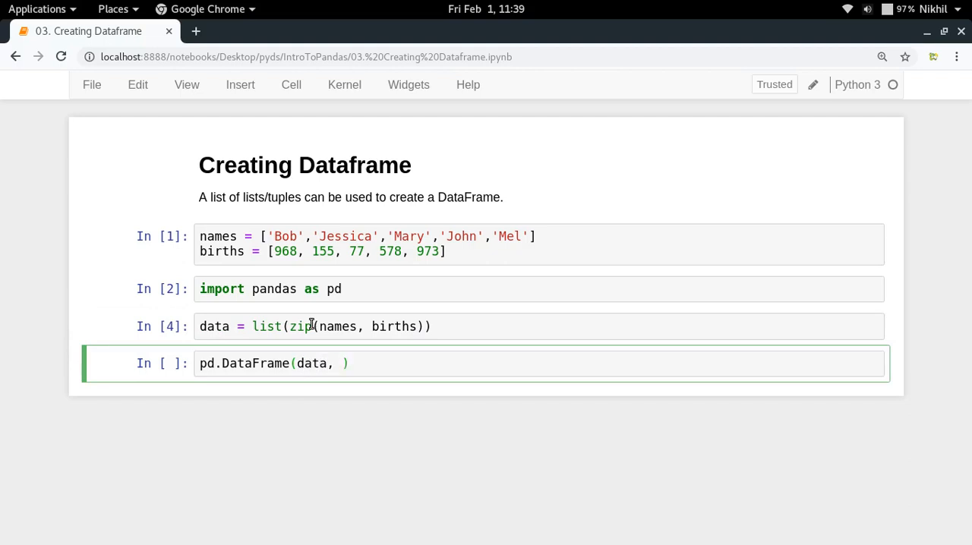
{"action": "type", "text": "columns=['"}
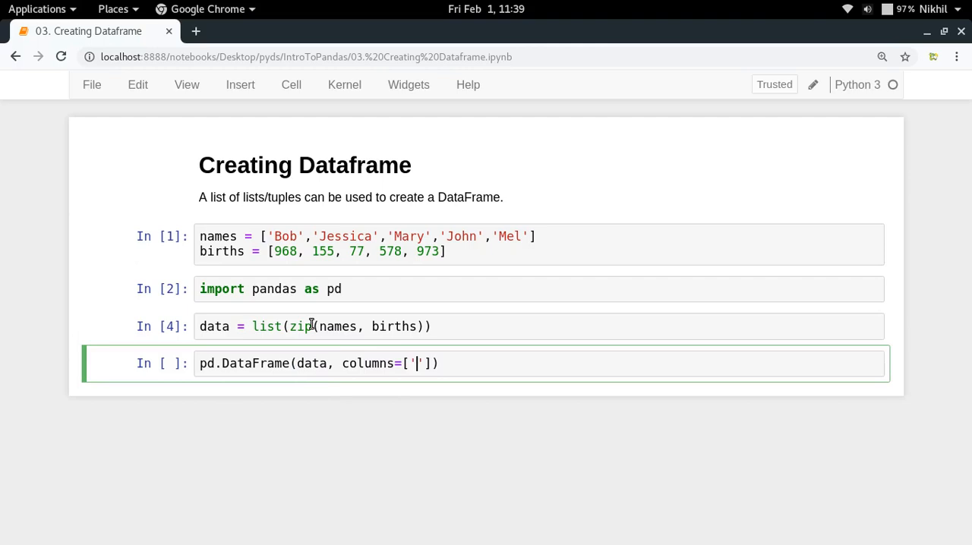
{"action": "type", "text": "Name"}
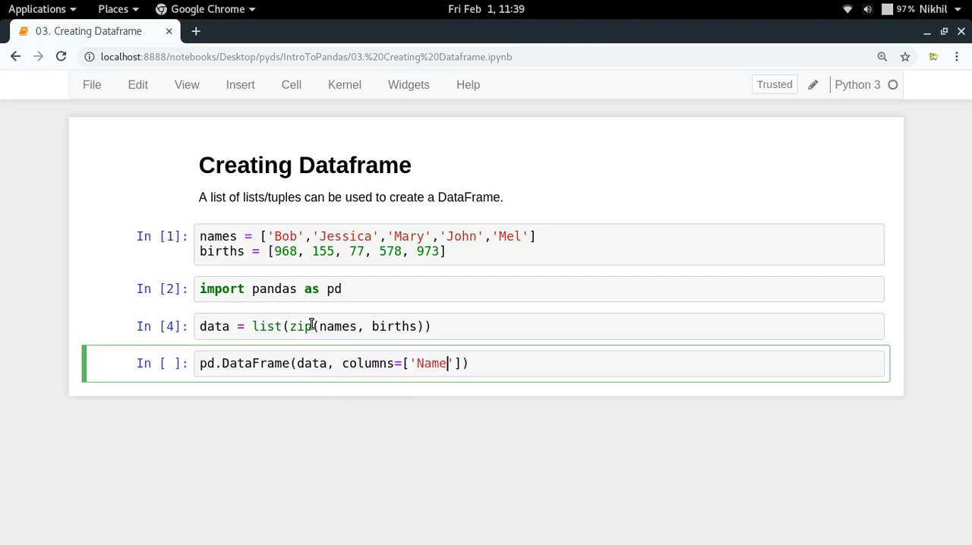
{"action": "type", "text": ", '"}
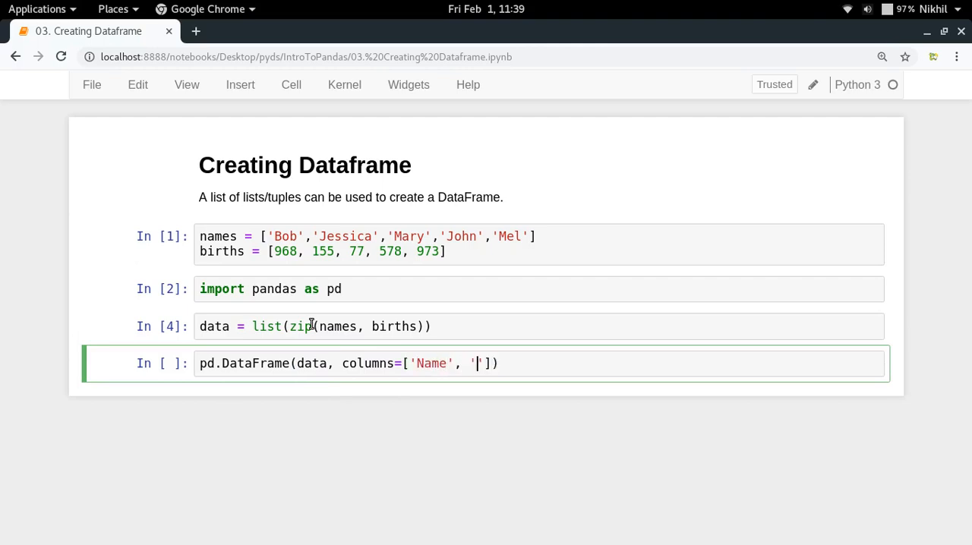
{"action": "type", "text": "Births"}
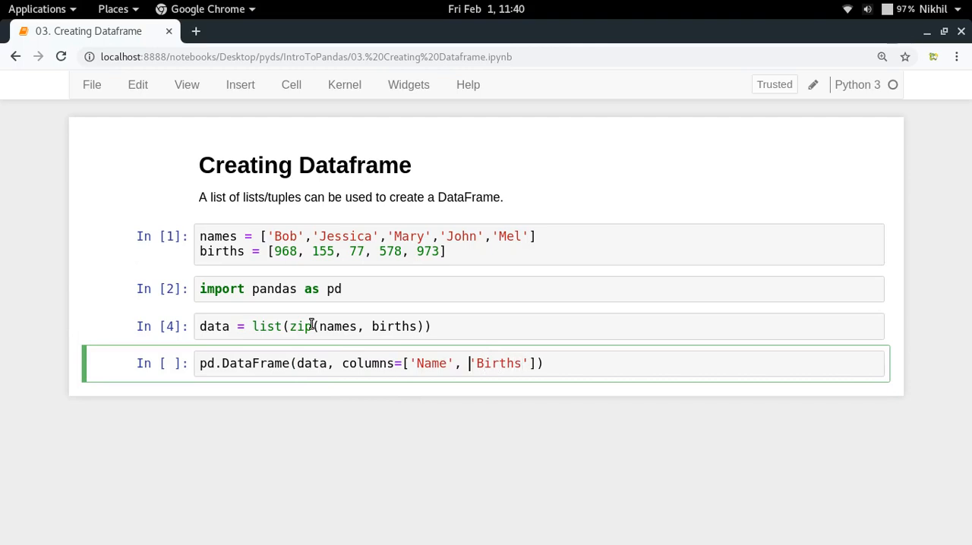
{"action": "type", "text": "df ="}
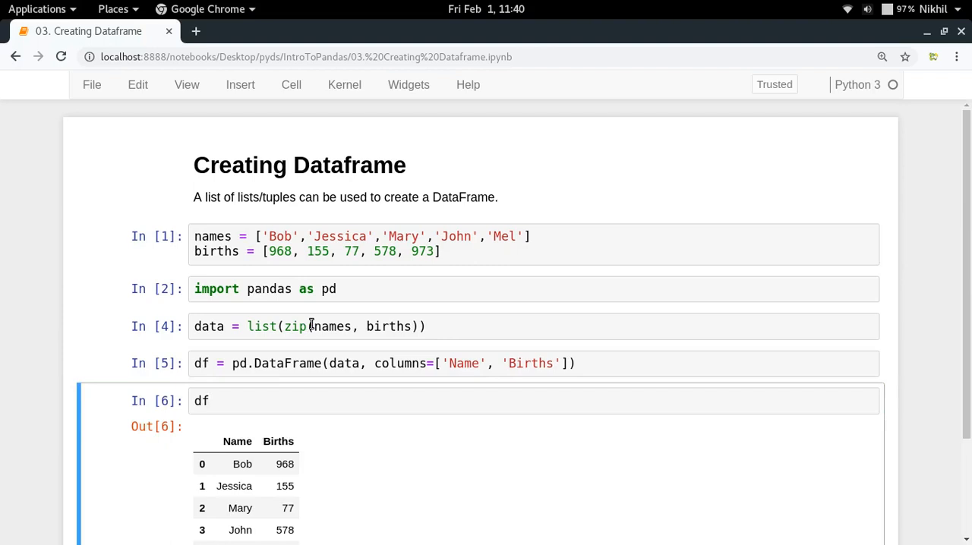
{"action": "scroll", "scroll_direction": "down", "scroll_amount": 3}
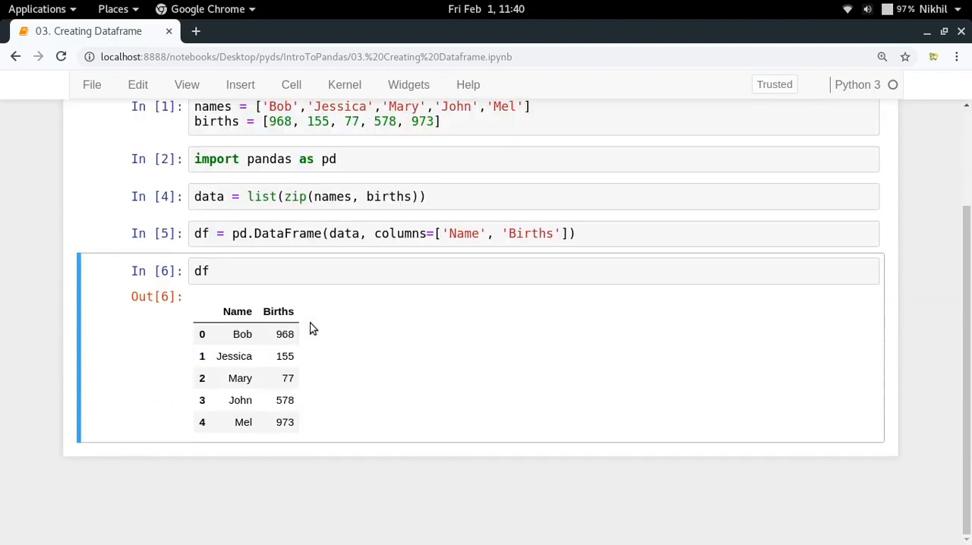
{"action": "mouse_move", "coordinate": [246, 293]}
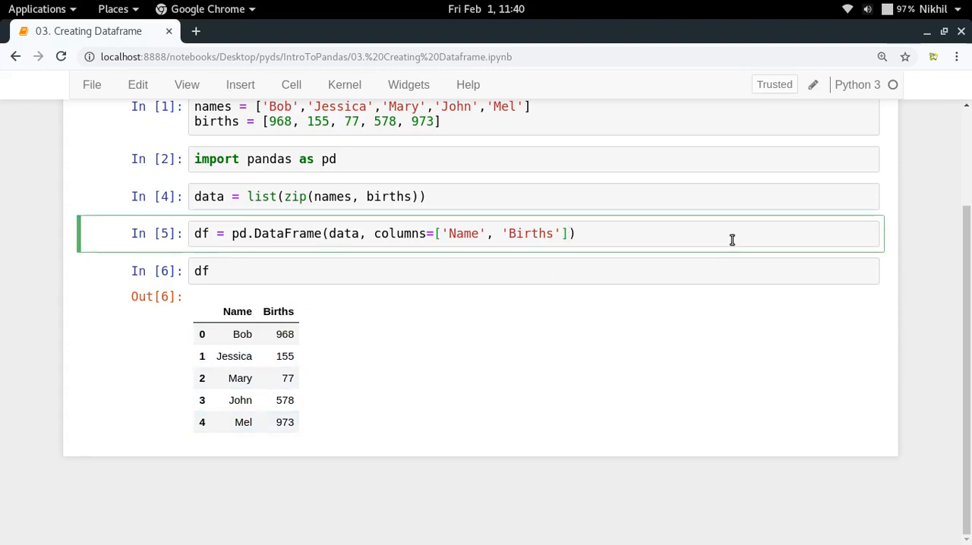
Step: Try row labels 'A' to 'E' in pd.DataFrame, then return to the creation code to remove them
{"action": "type", "text": ", index=['A', 'B"}
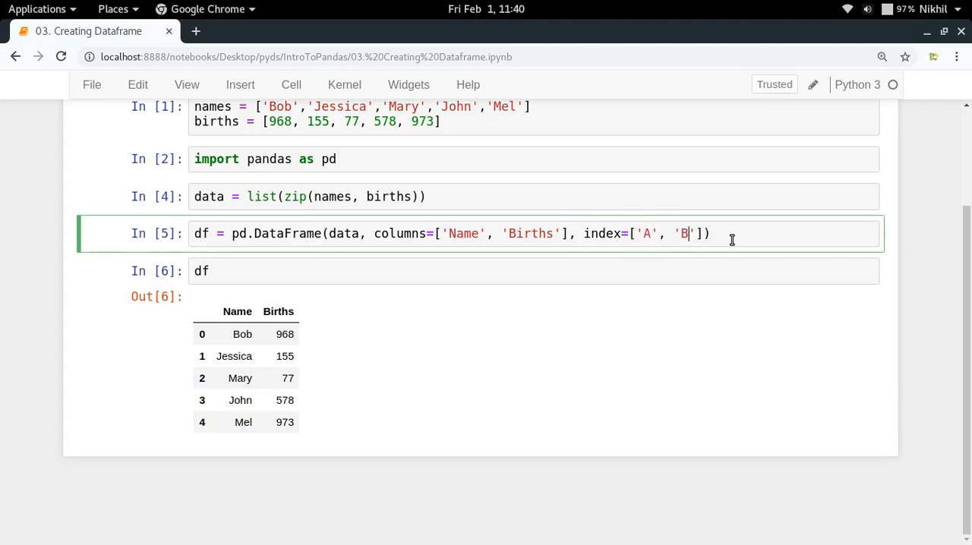
{"action": "type", "text": ", 'C', '"}
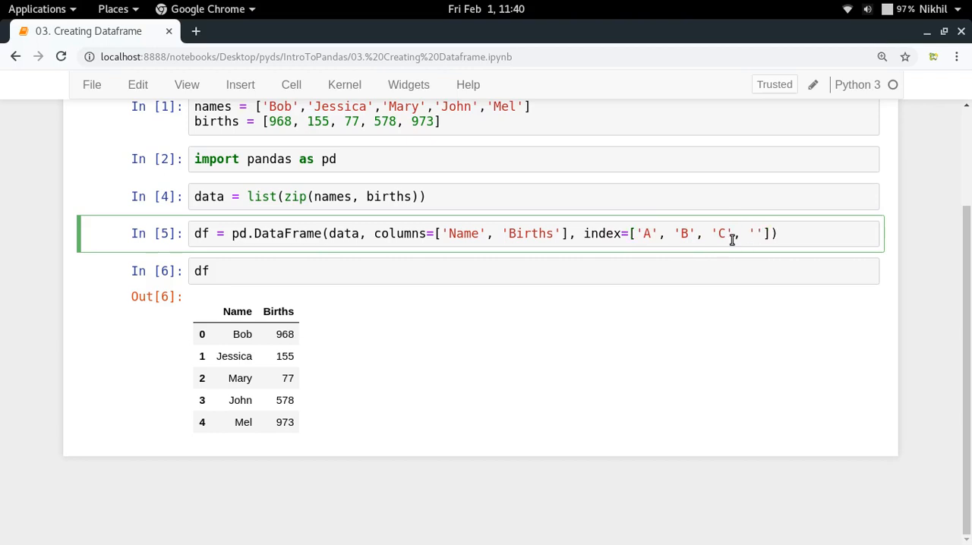
{"action": "type", "text": "'D', 'E"}
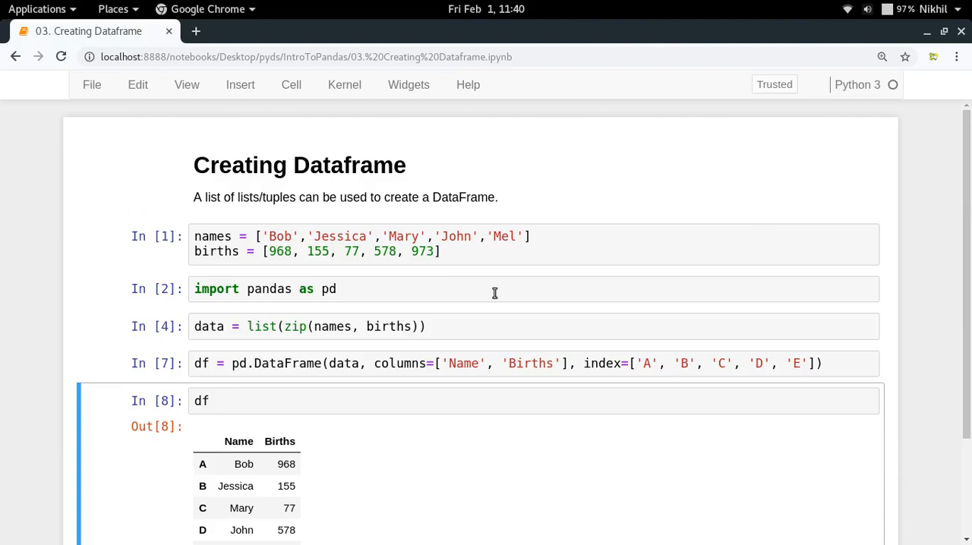
{"action": "scroll", "scroll_direction": "down", "scroll_amount": 3}
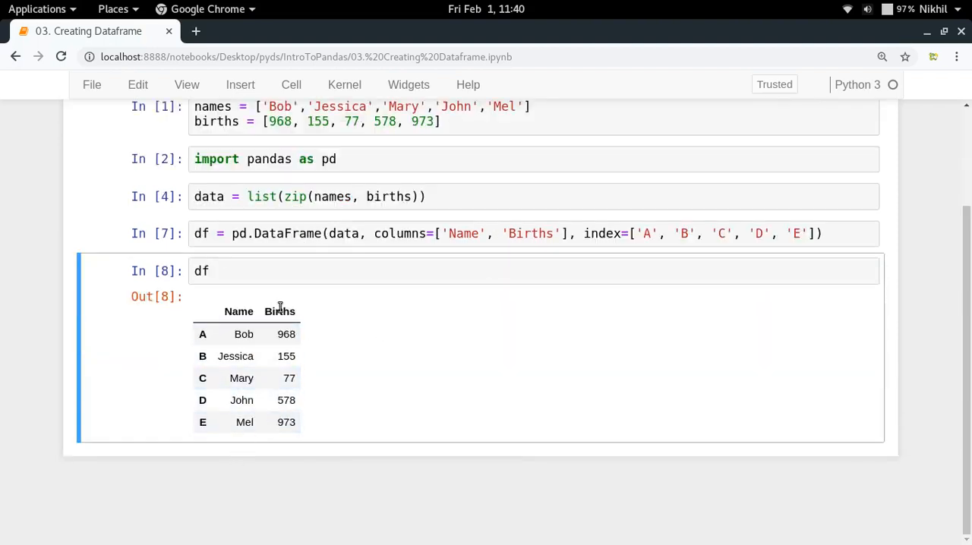
{"action": "mouse_move", "coordinate": [470, 413]}
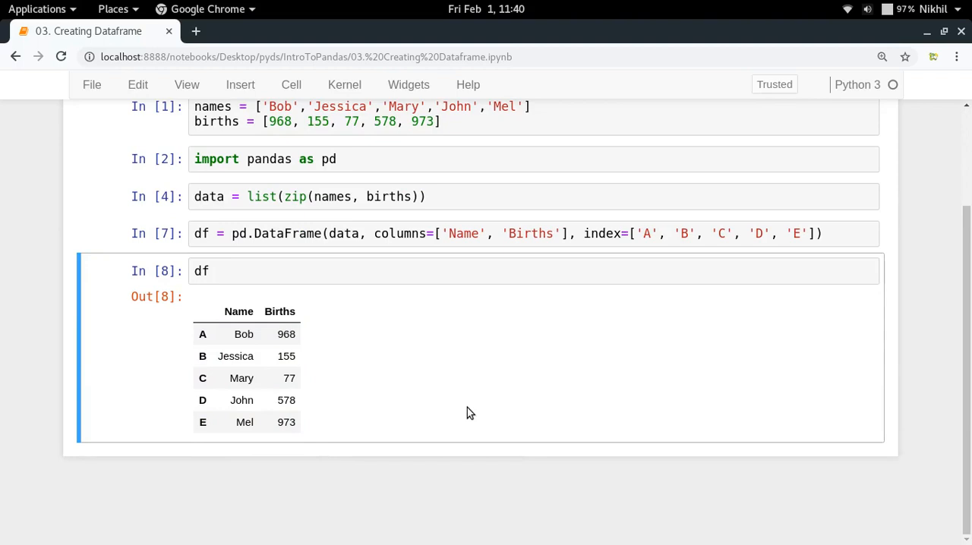
{"action": "left_click", "coordinate": [647, 233]}
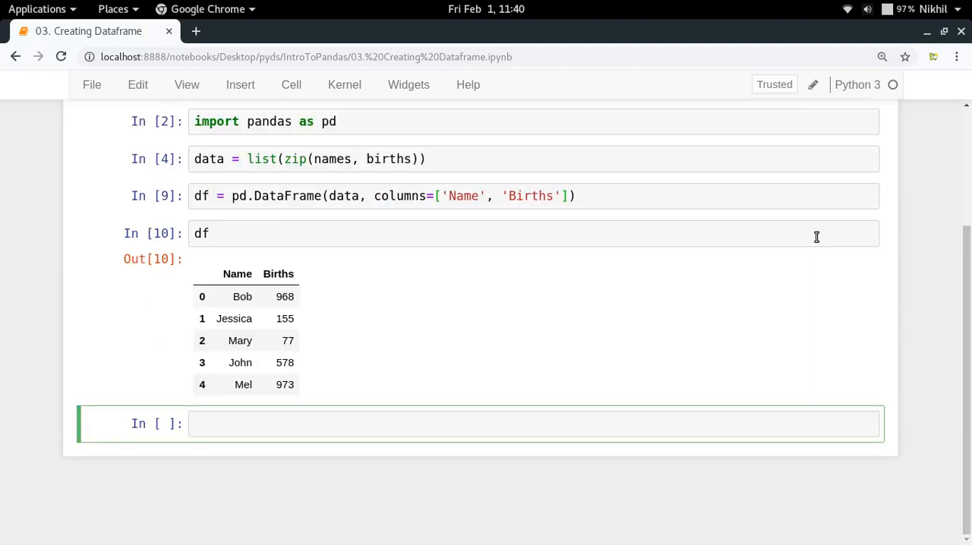
Step: Enter df.to_csv("data/babies.csv", index=False) in the new cell
{"action": "type", "text": "df.to"}
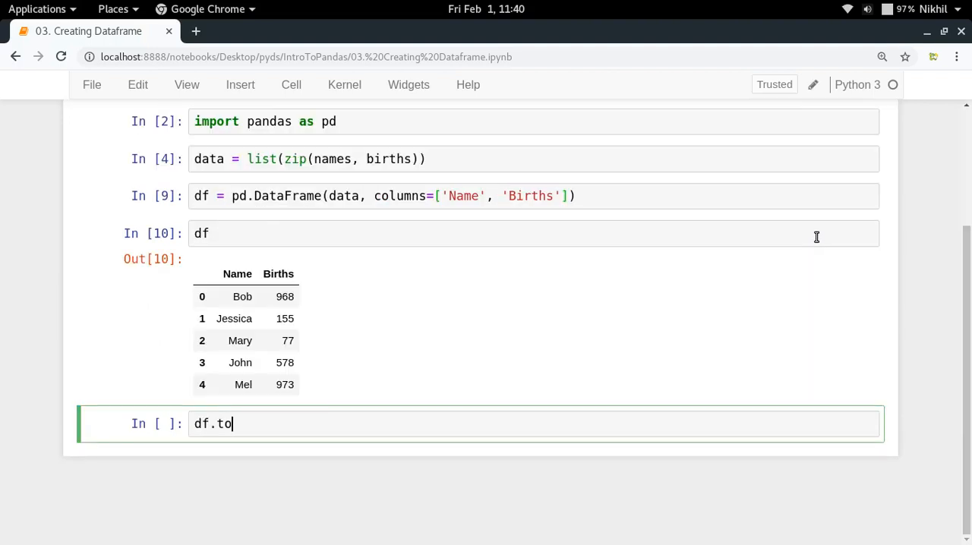
{"action": "type", "text": "_csv"}
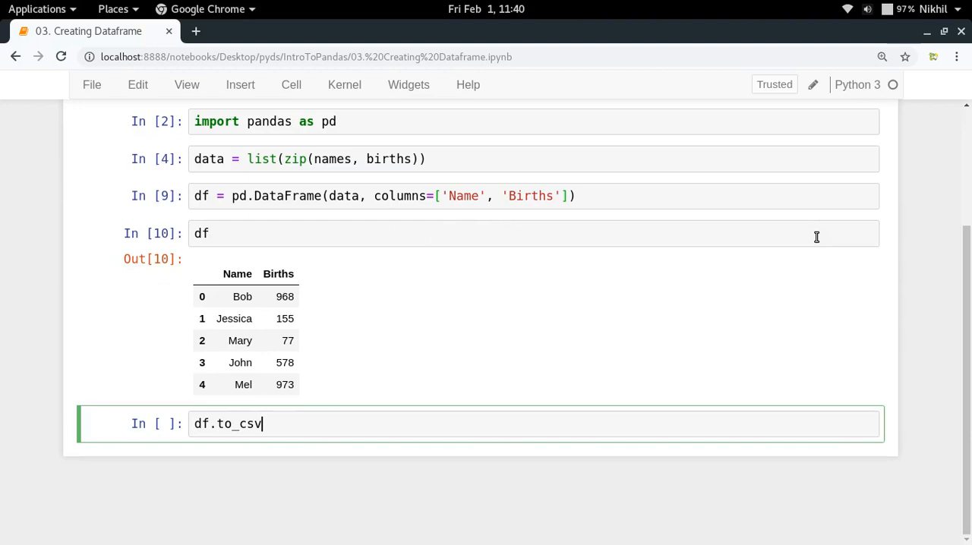
{"action": "type", "text": "(\"data\")"}
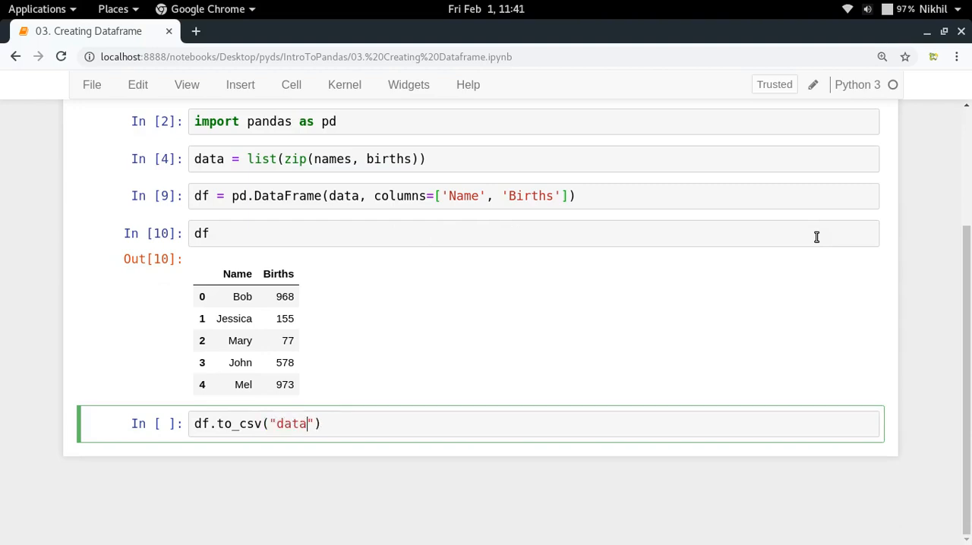
{"action": "type", "text": "/"}
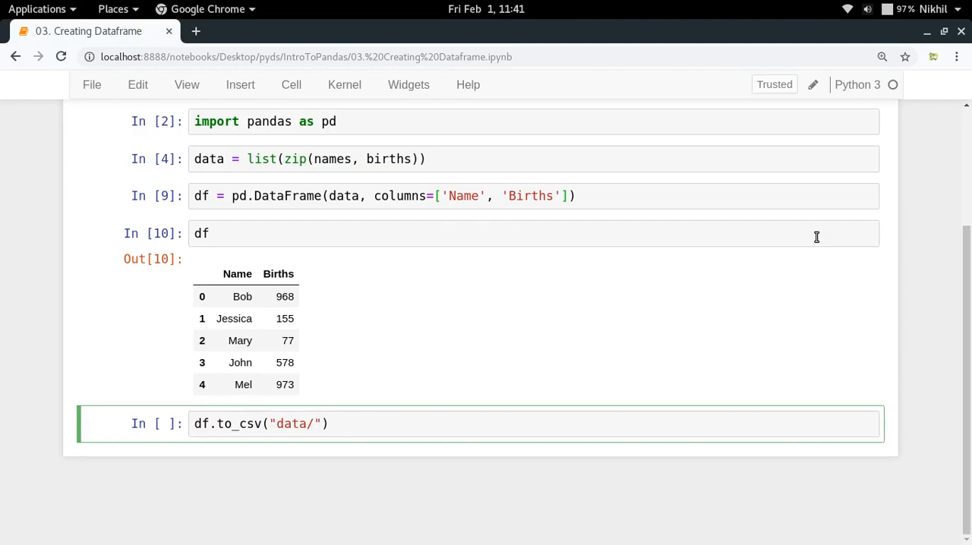
{"action": "type", "text": "babies.csv"}
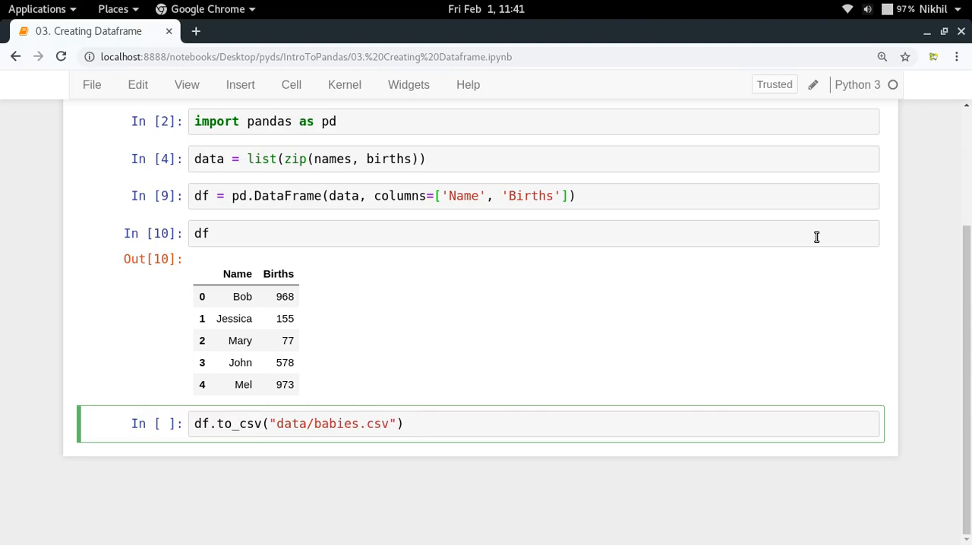
{"action": "type", "text": ","}
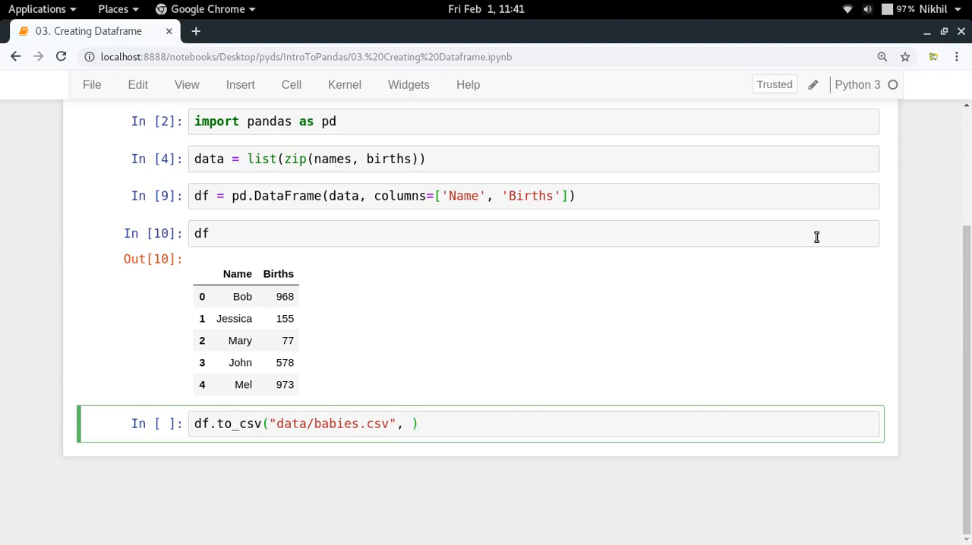
{"action": "type", "text": "in"}
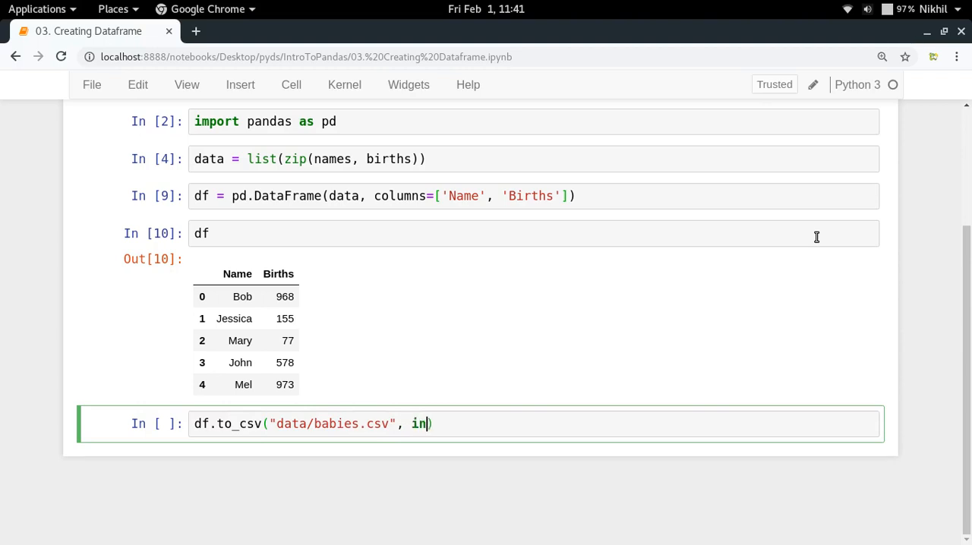
{"action": "type", "text": "dex=False"}
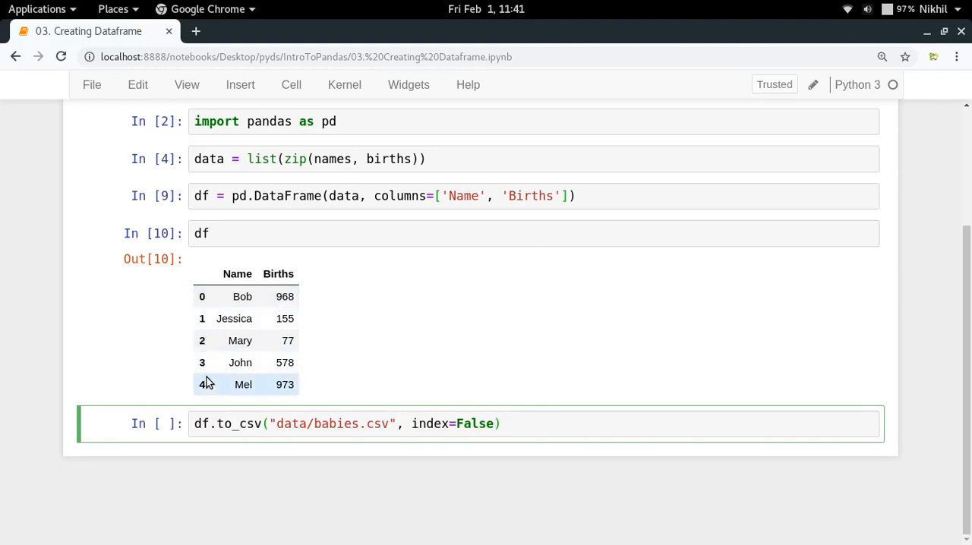
{"action": "mouse_move", "coordinate": [200, 401]}
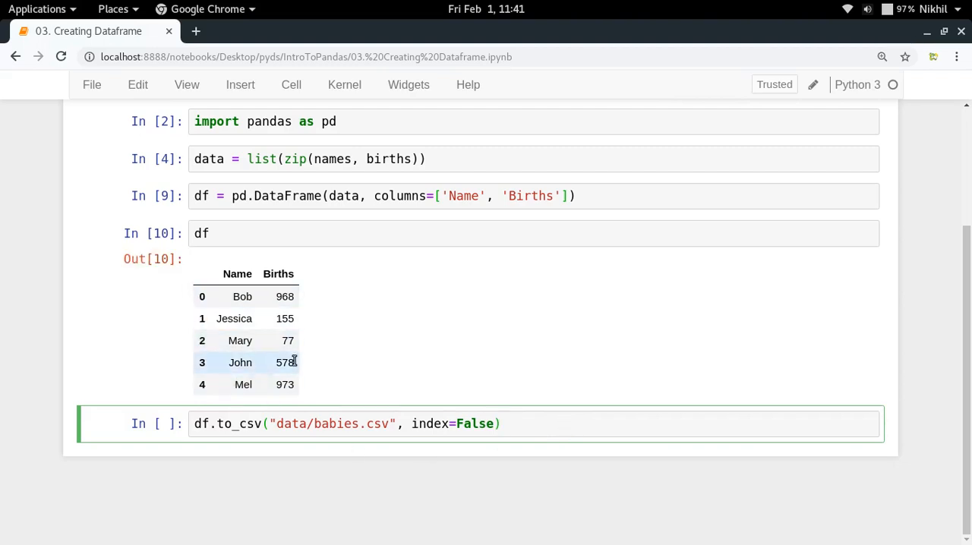
{"action": "mouse_move", "coordinate": [379, 358]}
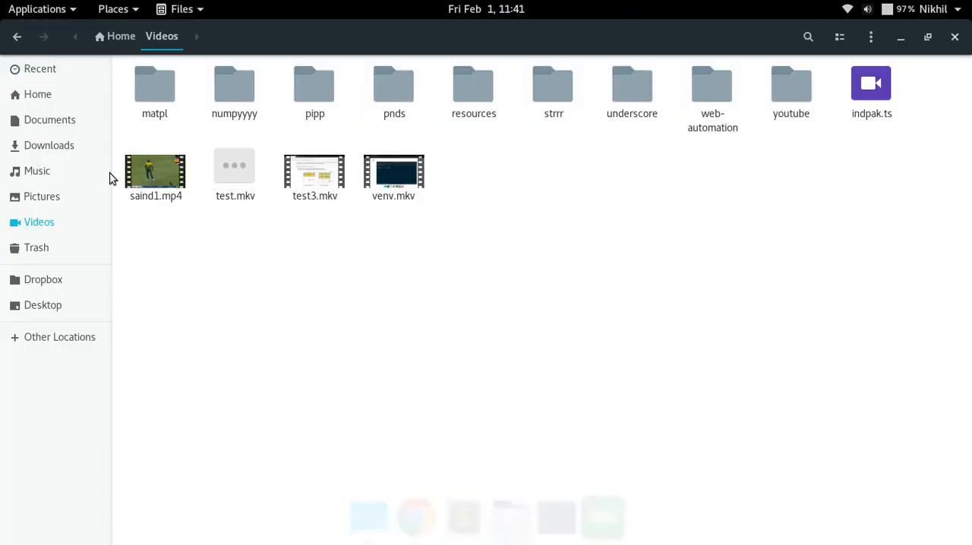
Step: Browse Desktop > pyds > IntroToPandas > data and open babies.csv in Text Editor
{"action": "left_click", "coordinate": [44, 305]}
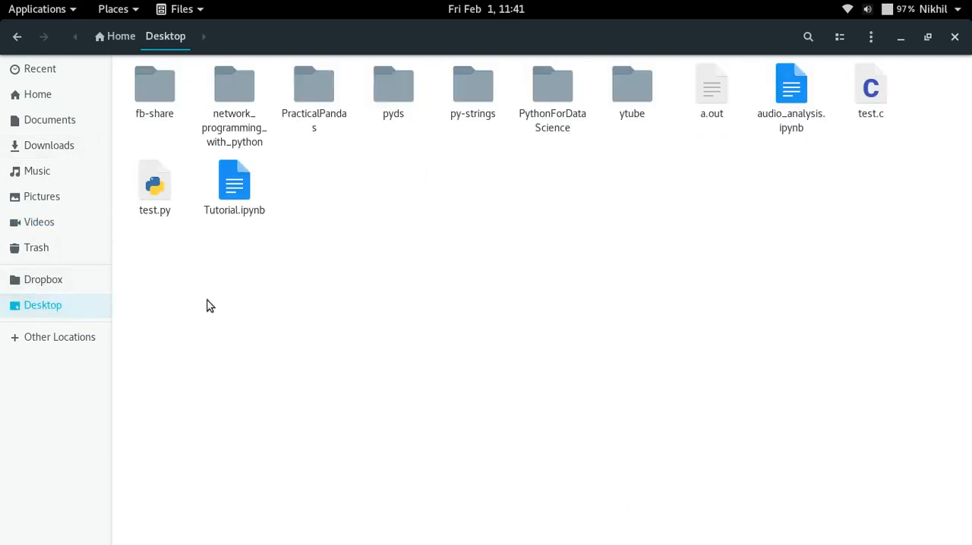
{"action": "double_click", "coordinate": [391, 84]}
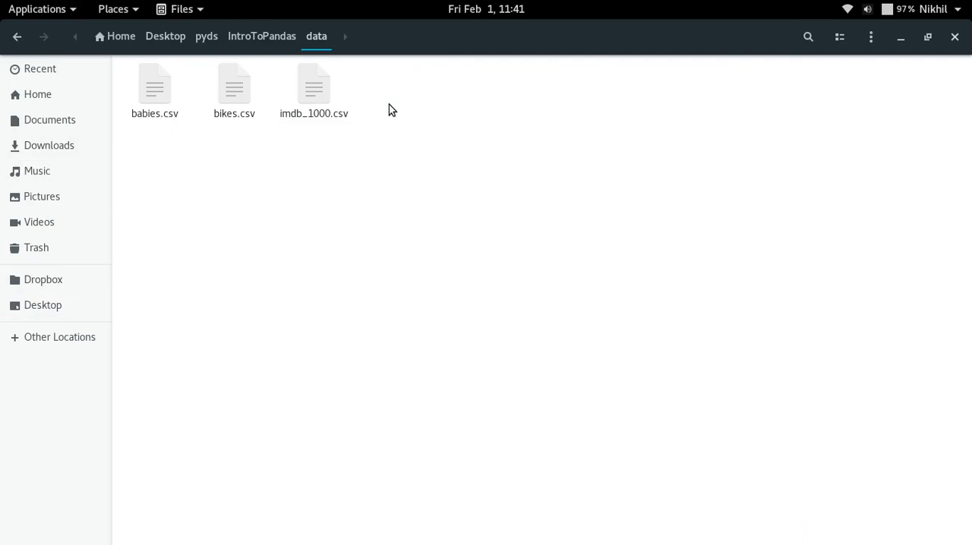
{"action": "right_click", "coordinate": [154, 84]}
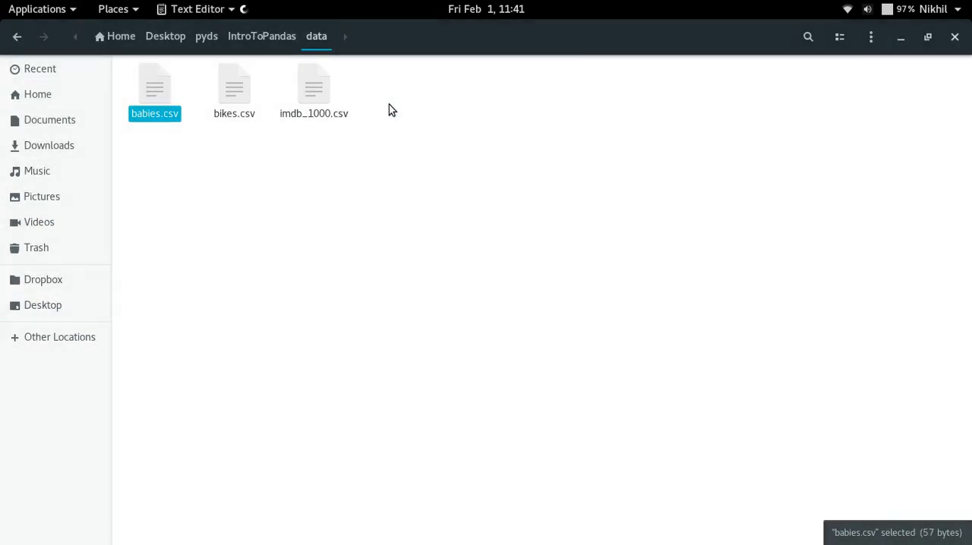
{"action": "double_click", "coordinate": [154, 84]}
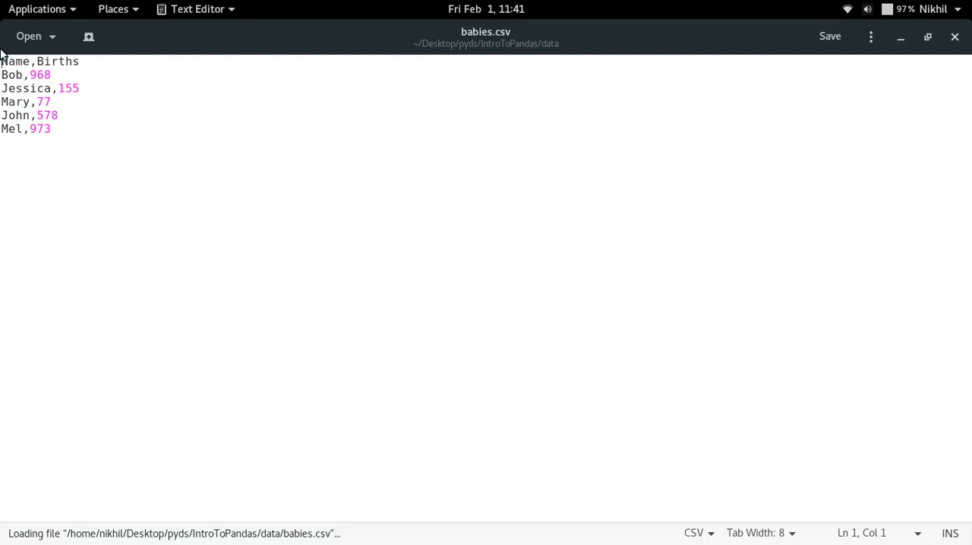
Step: Export without index=False and reload babies.csv in gedit to see the index column
{"action": "left_click_drag", "start_coordinate": [1, 61], "coordinate": [52, 75]}
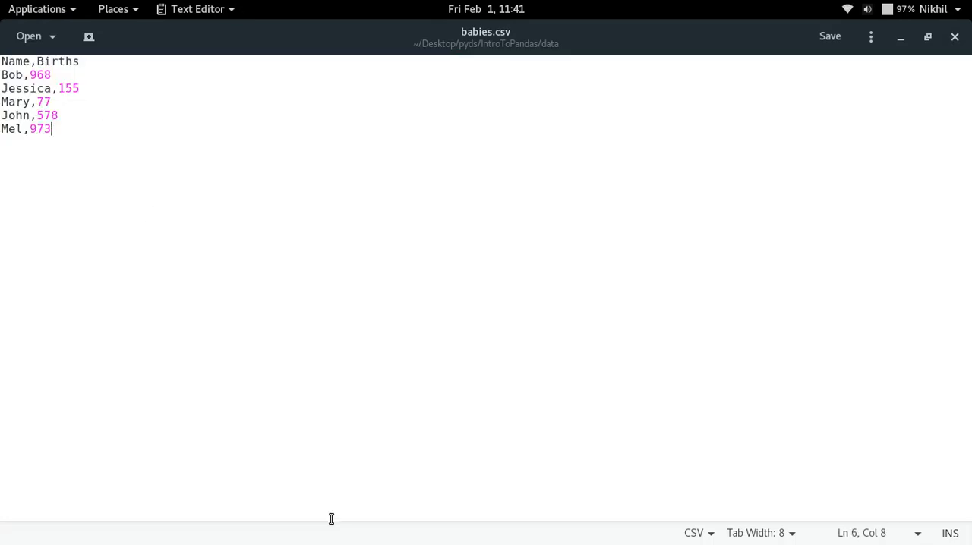
{"action": "left_click", "coordinate": [396, 514]}
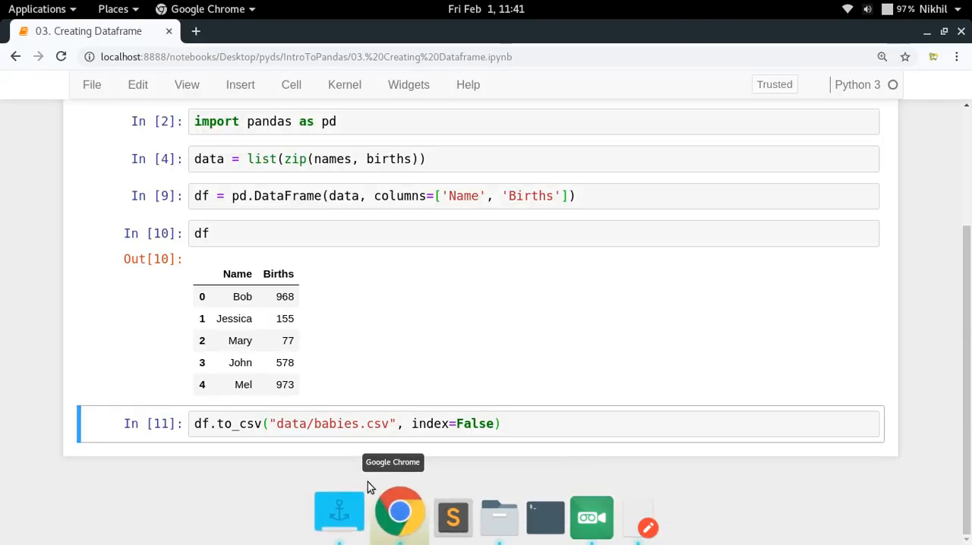
{"action": "left_click", "coordinate": [471, 424]}
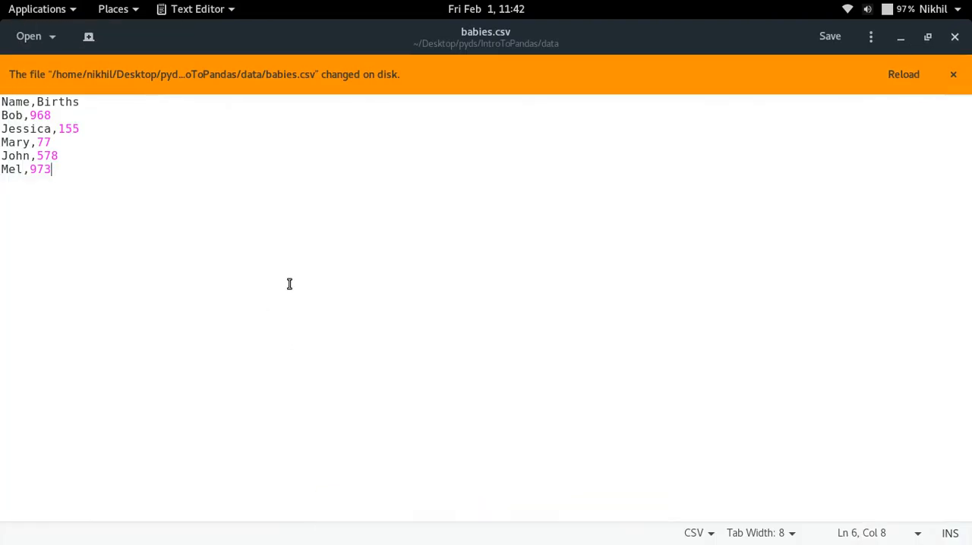
{"action": "left_click", "coordinate": [903, 73]}
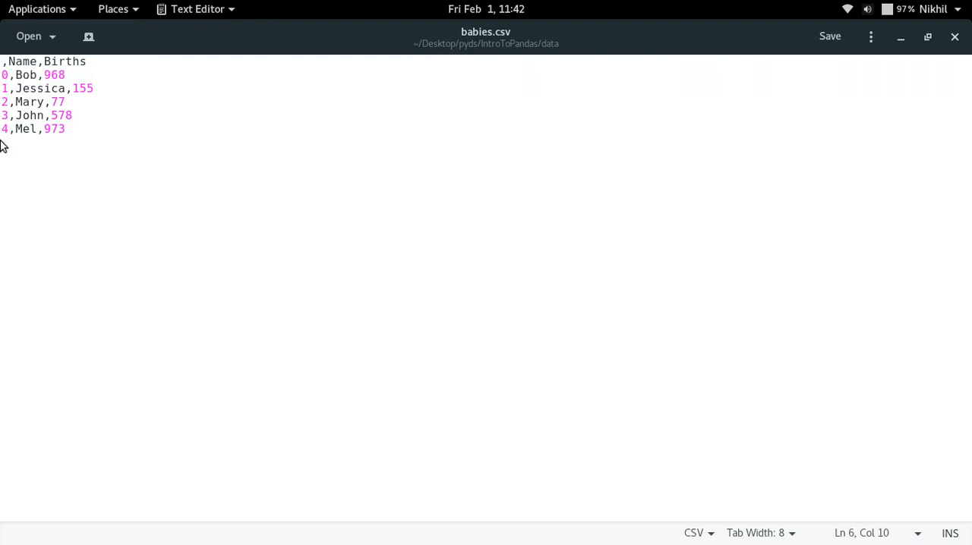
Step: Restore index=False in the export cell and recheck babies.csv in gedit
{"action": "left_click", "coordinate": [390, 513]}
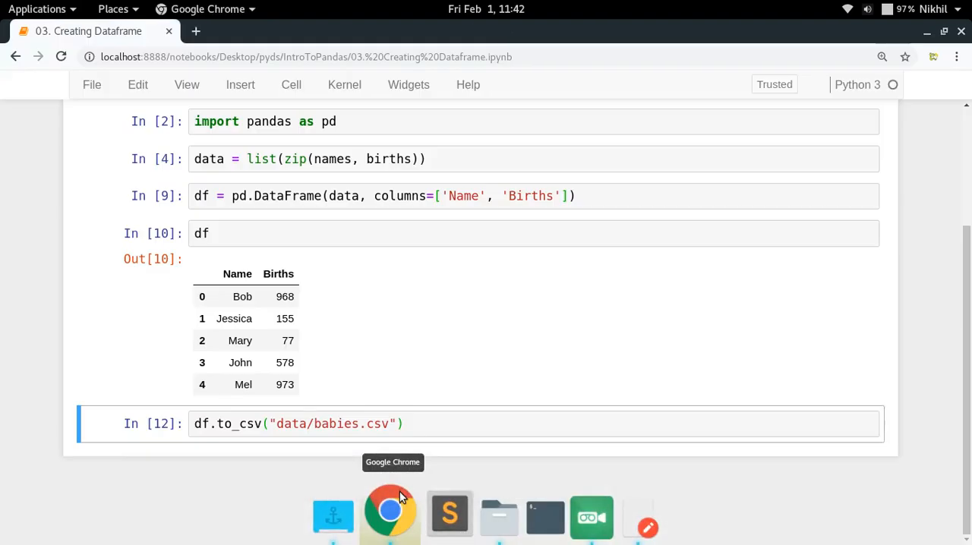
{"action": "type", "text": ", index=False"}
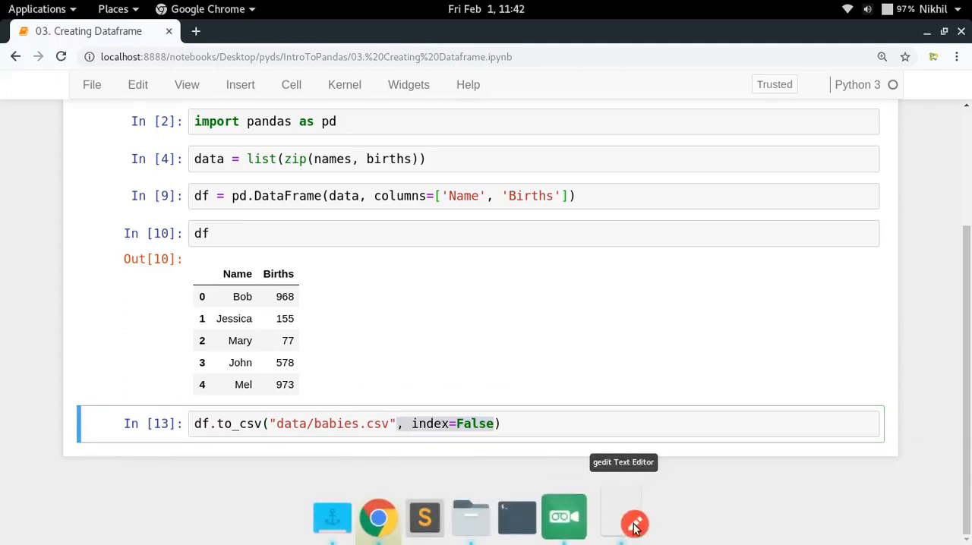
{"action": "left_click", "coordinate": [623, 517]}
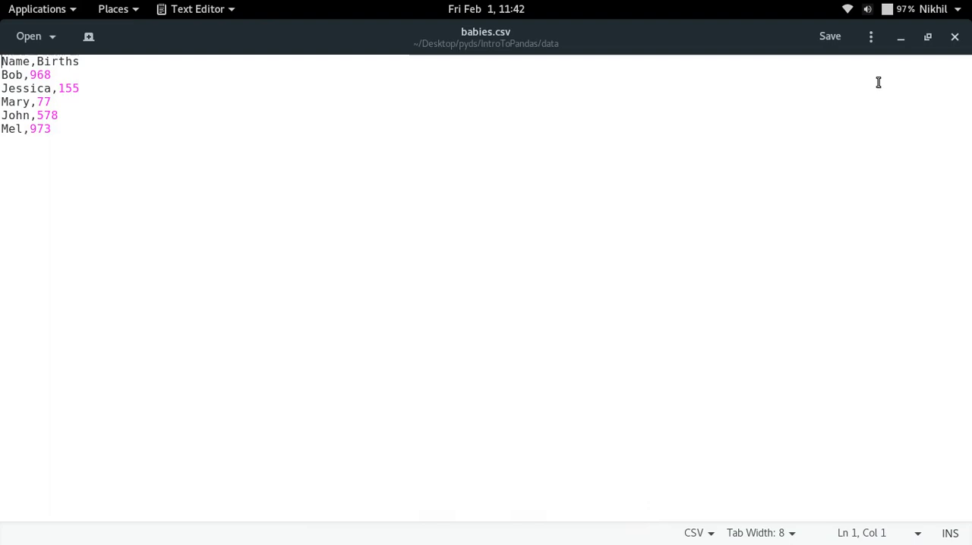
{"action": "mouse_move", "coordinate": [421, 211]}
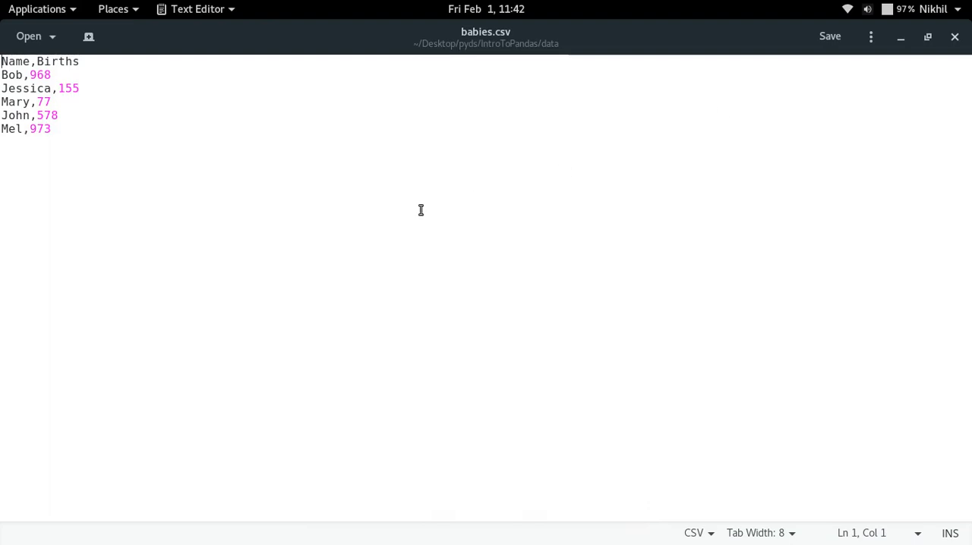
{"action": "mouse_move", "coordinate": [414, 539]}
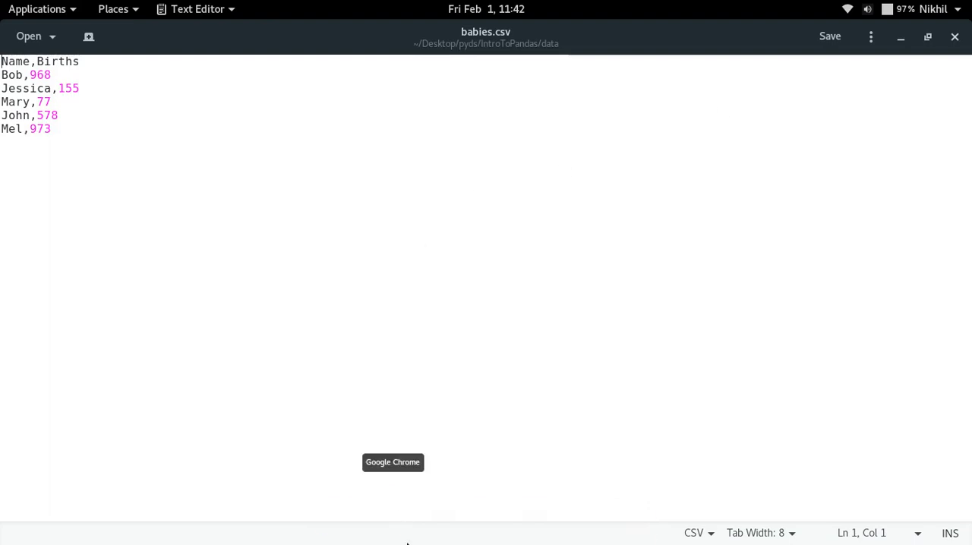
{"action": "left_click", "coordinate": [393, 463]}
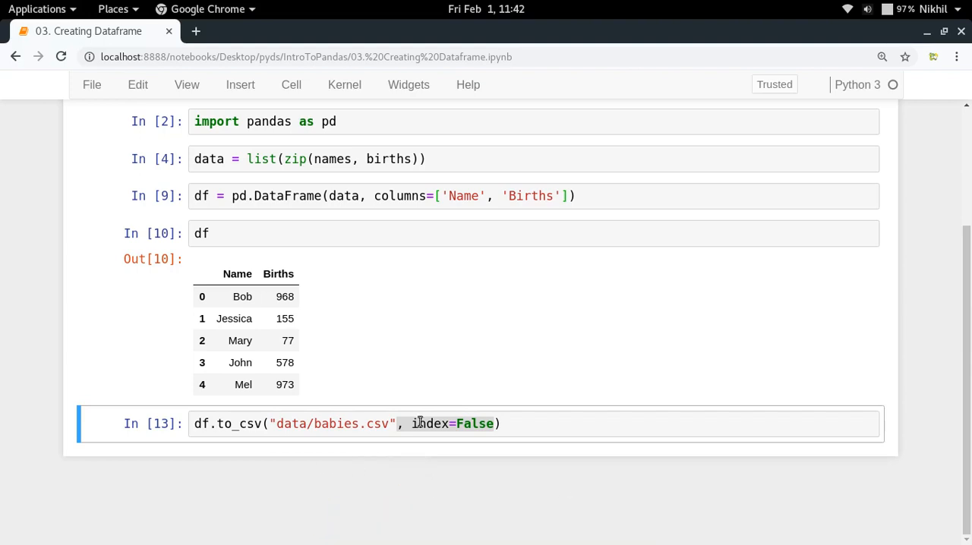